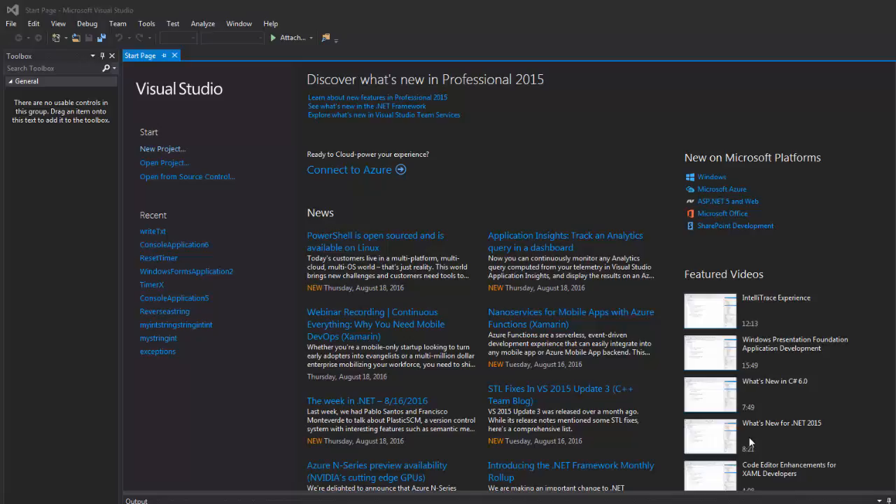
pyautogui.moveTo(353, 491)
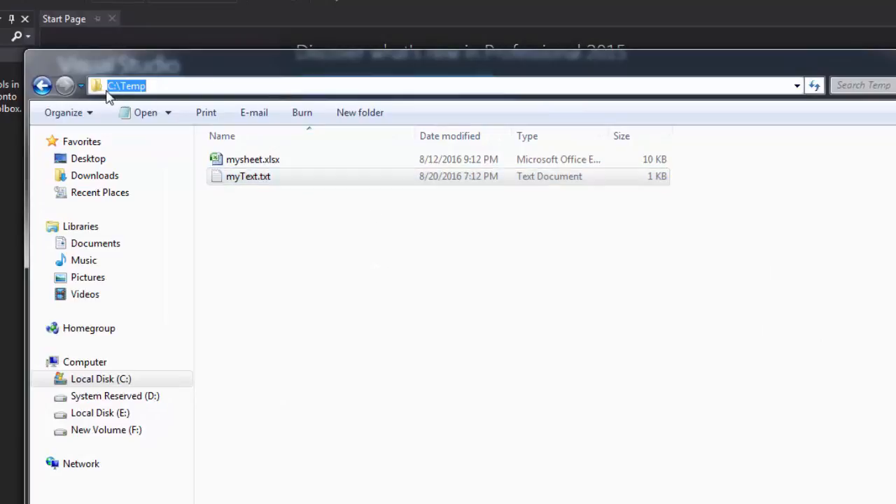
# - Browse the C:\Temp folder showing myText.txt, then close Explorer
pyautogui.doubleClick(248, 176)
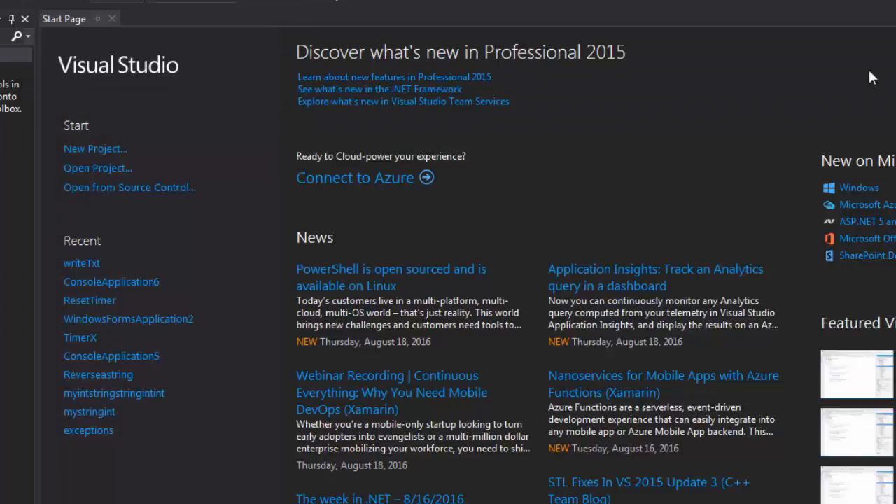
pyautogui.moveTo(769, 111)
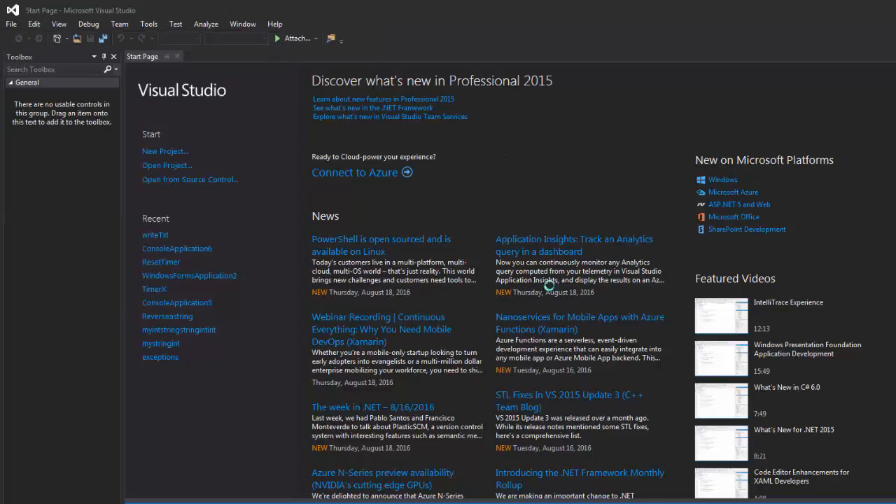
# - Create a Visual C# Console Application project named 'writeTomyText'
pyautogui.click(165, 150)
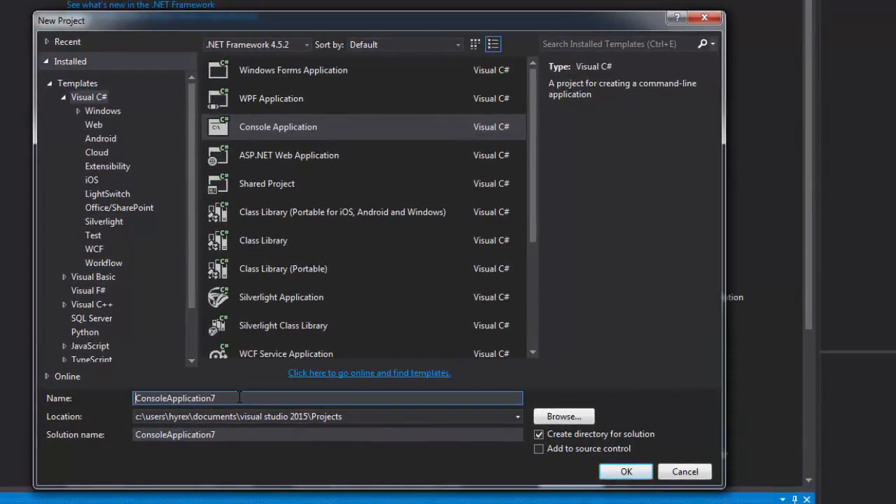
pyautogui.write('write')
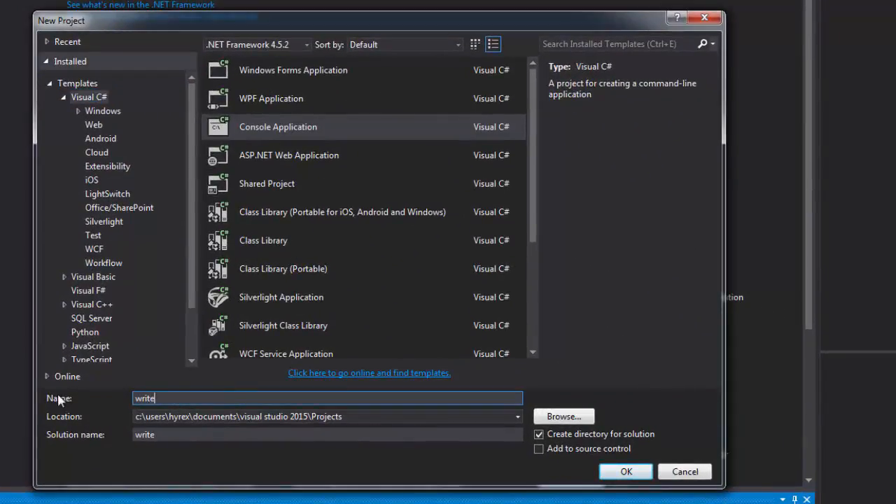
pyautogui.write('TomyT')
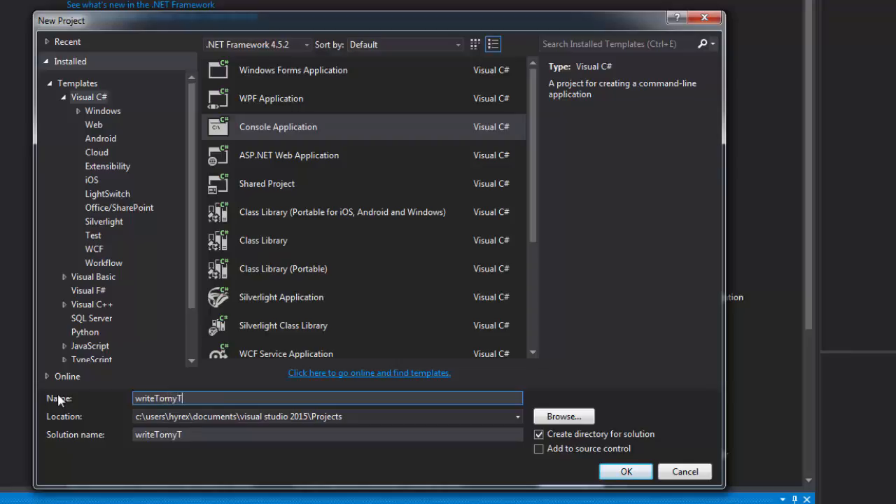
pyautogui.write('ext')
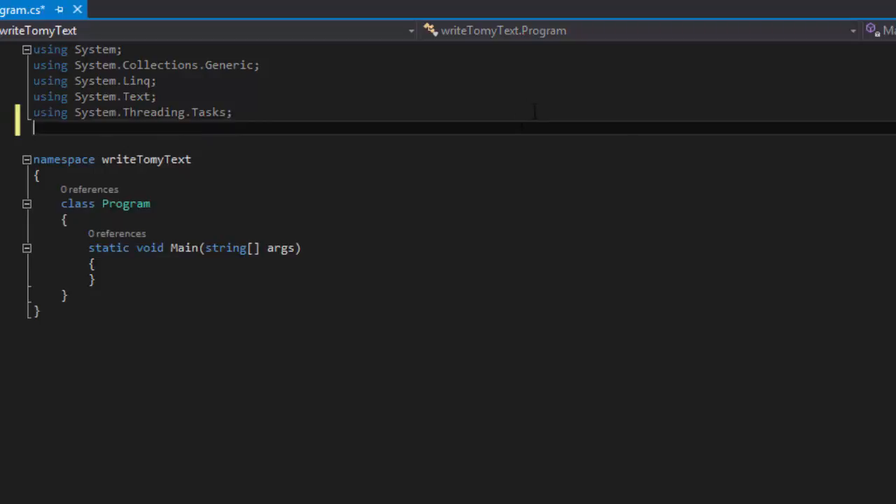
pyautogui.moveTo(712, 192)
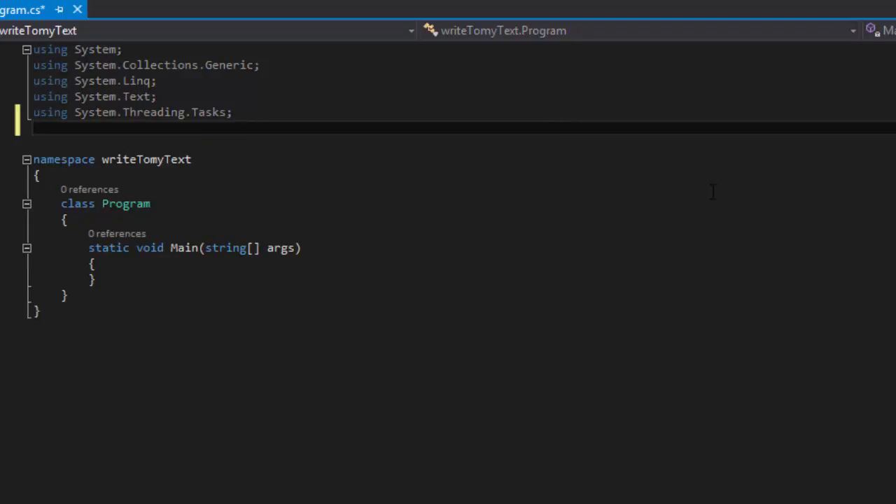
# - Start typing 'using System.Wi' on a new line below the existing imports
pyautogui.write('using Sy')
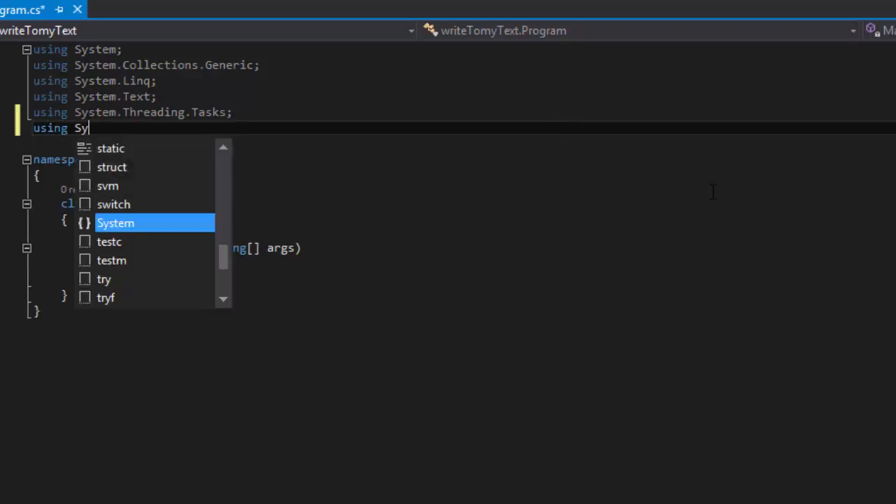
pyautogui.write('stem.Wi')
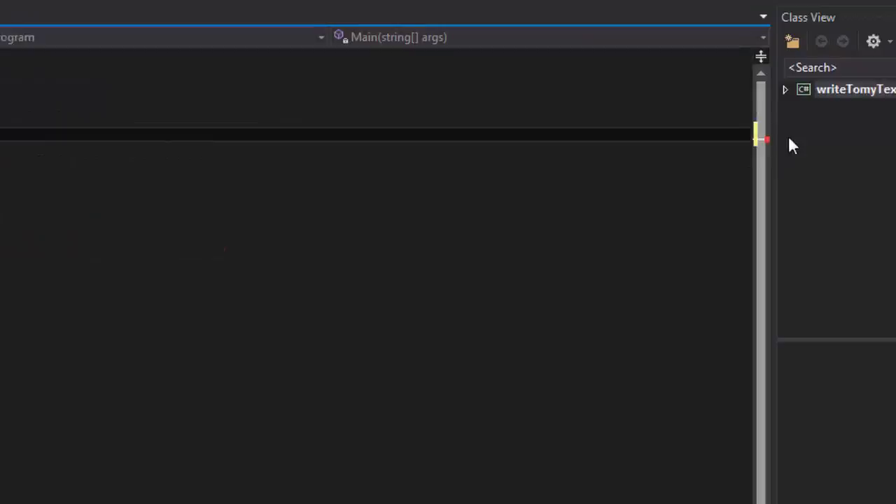
# - Add a System assembly reference to writeTomyText via the Add Reference dialog
pyautogui.rightClick(855, 88)
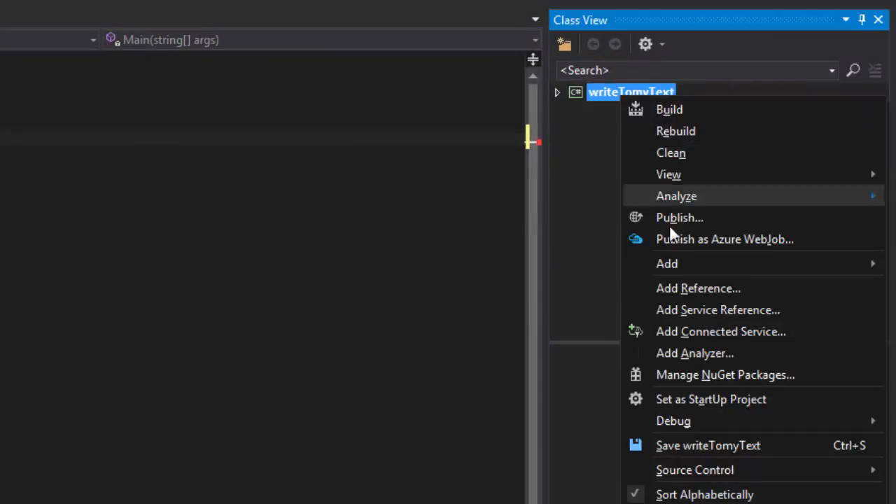
pyautogui.click(698, 288)
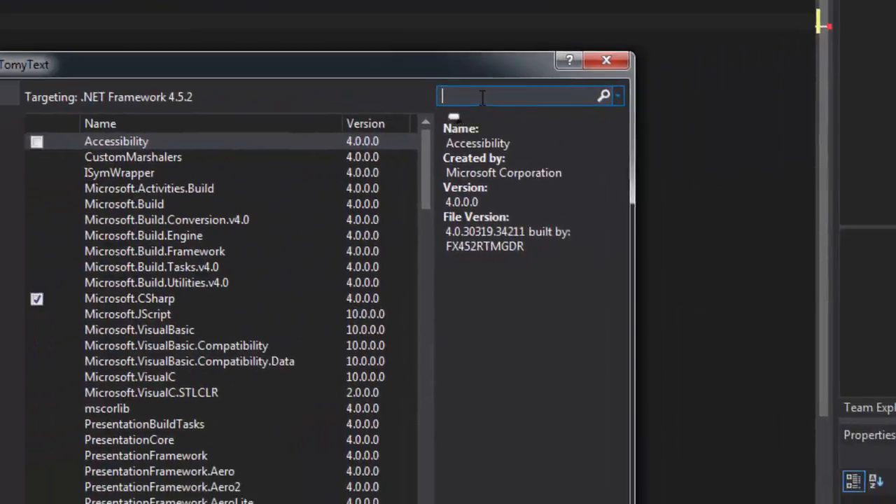
pyautogui.write('system')
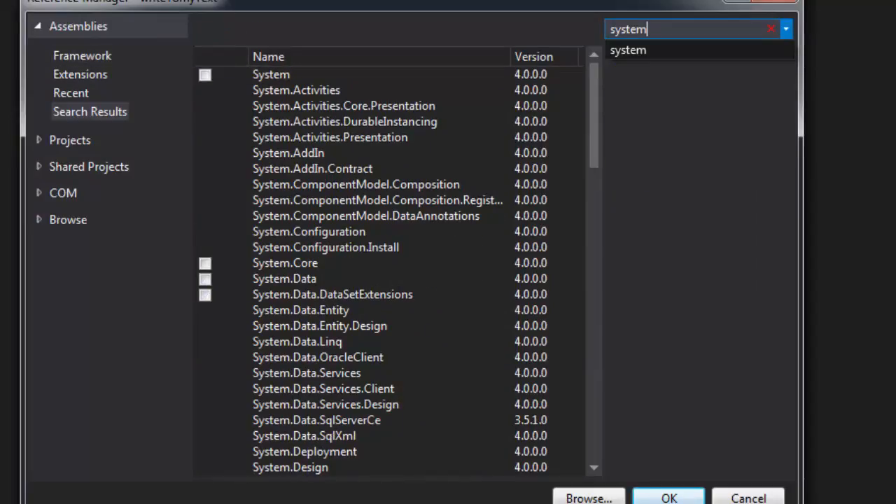
pyautogui.scroll(-3)
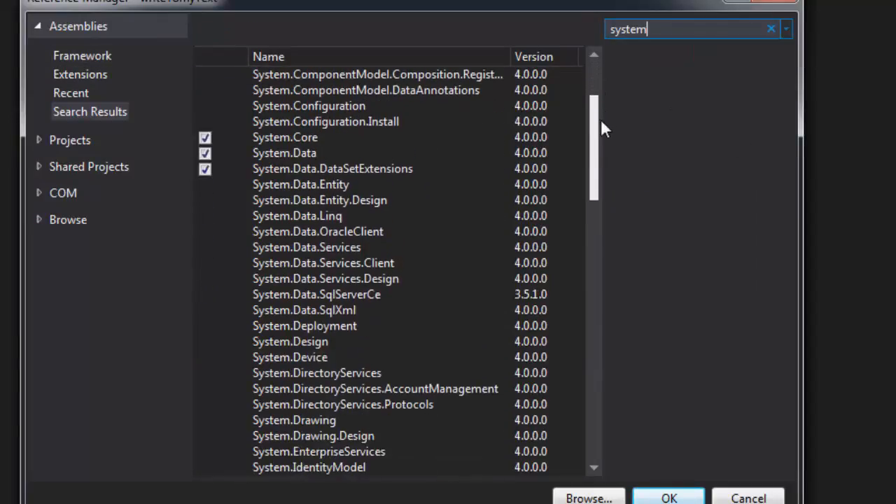
pyautogui.scroll(-3)
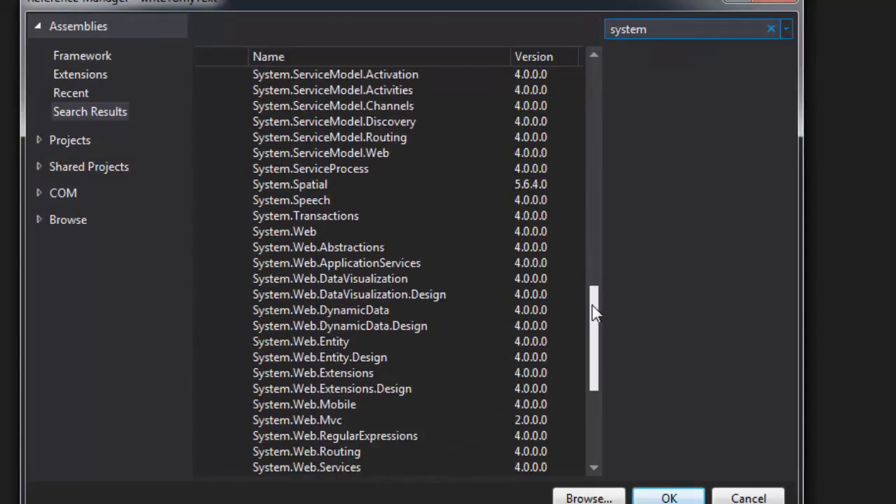
pyautogui.click(315, 326)
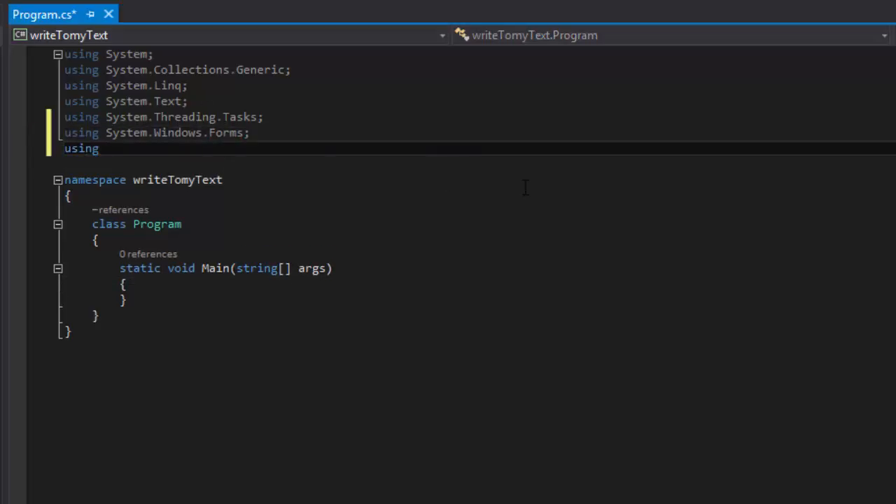
# - Add a 'using System.IO' directive and open blank lines inside Main
pyautogui.write('System.IO;')
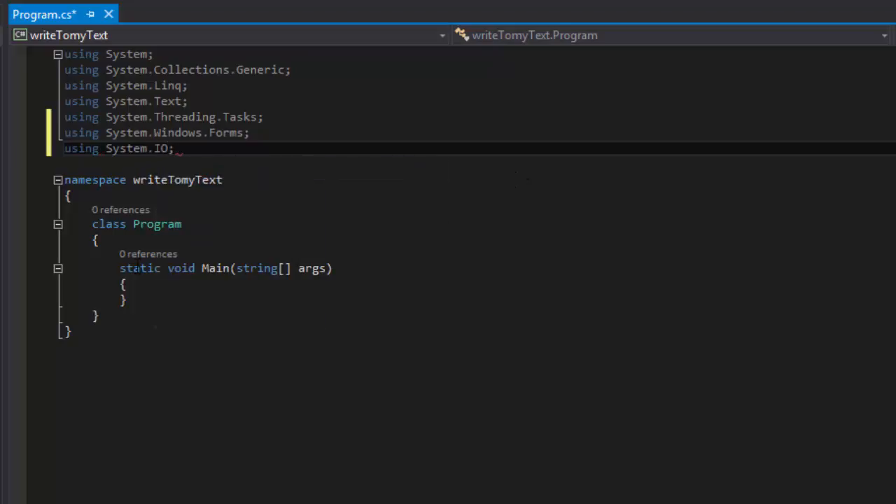
pyautogui.press('enter')
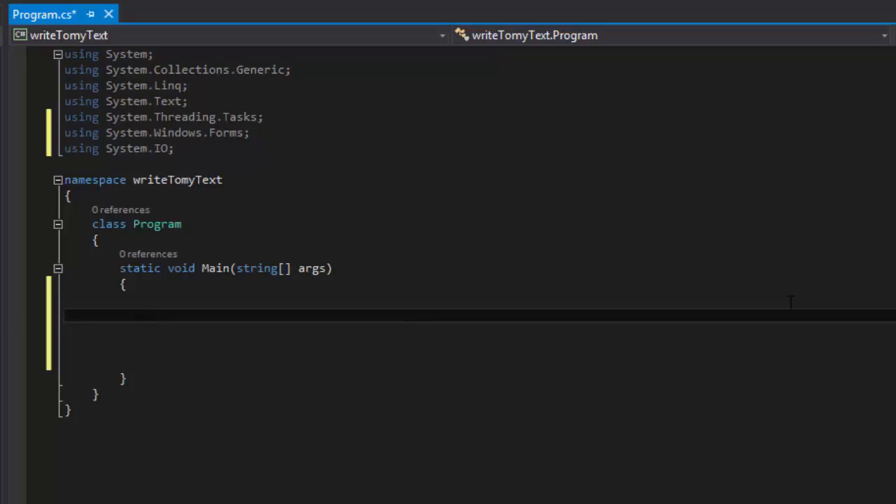
# - Begin a using block declaring StreamWriter x = new StreamWriter(...)
pyautogui.write('using')
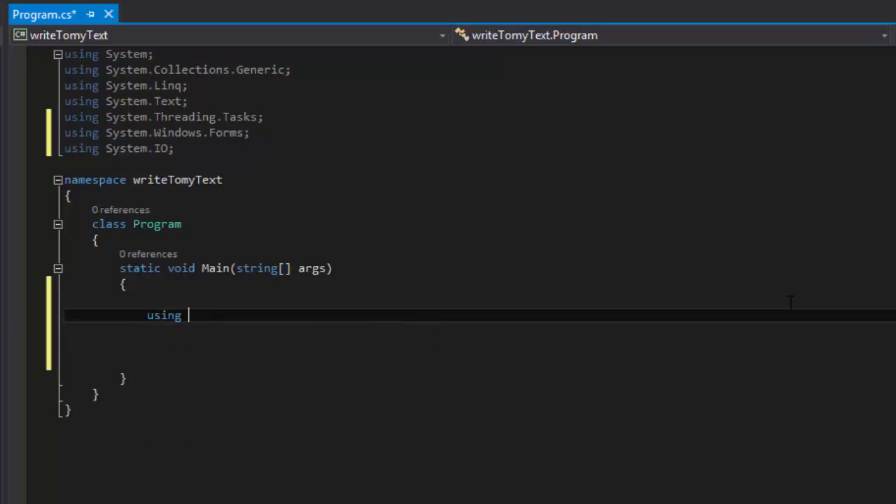
pyautogui.write('(StreamWriter')
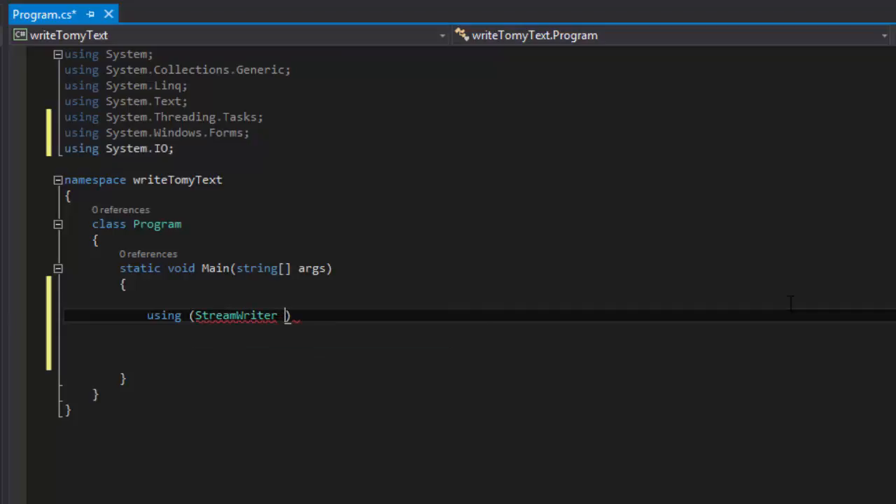
pyautogui.write('x = new')
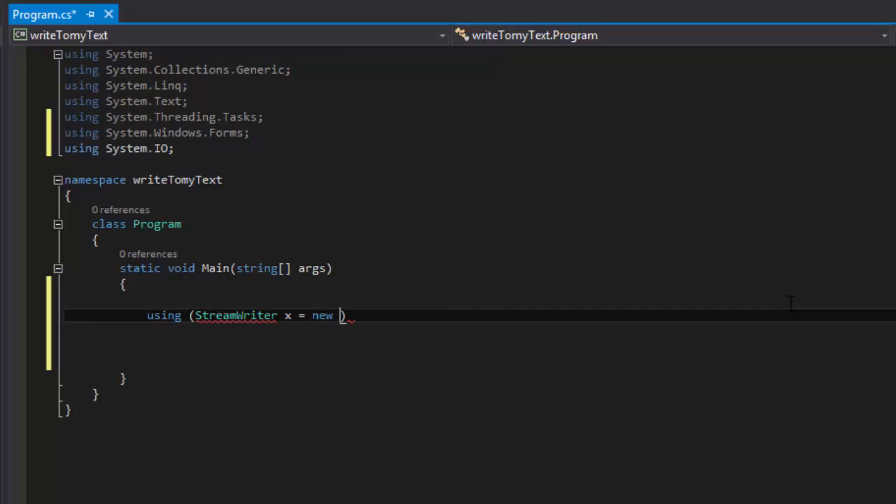
pyautogui.write('StreamWriter)')
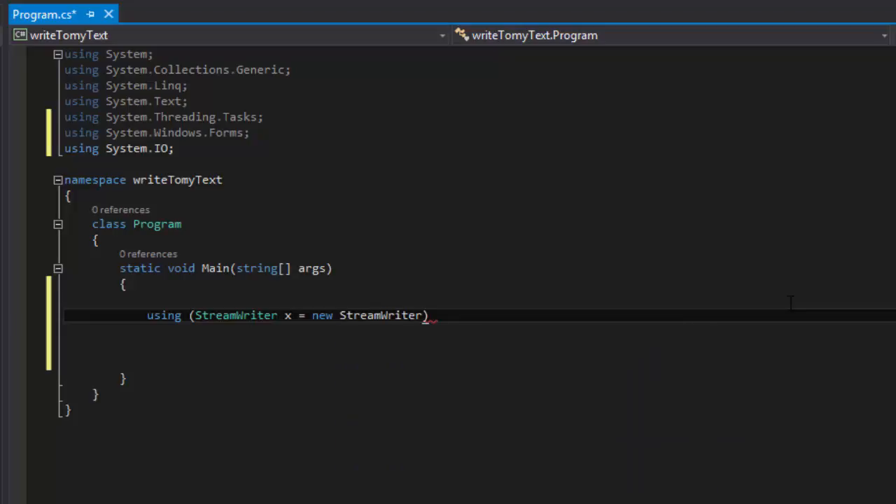
pyautogui.write('(')
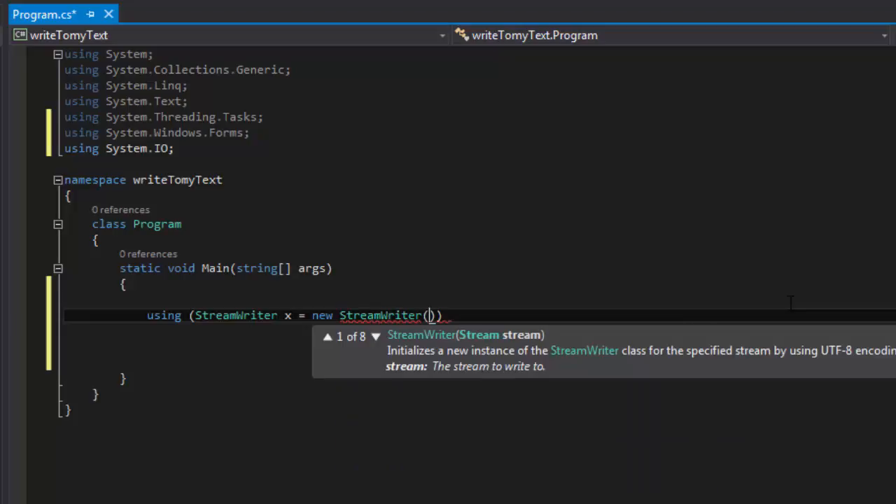
# - Pass the verbatim path @"C:\Temp\myText.txt" to the StreamWriter constructor
pyautogui.write('@')
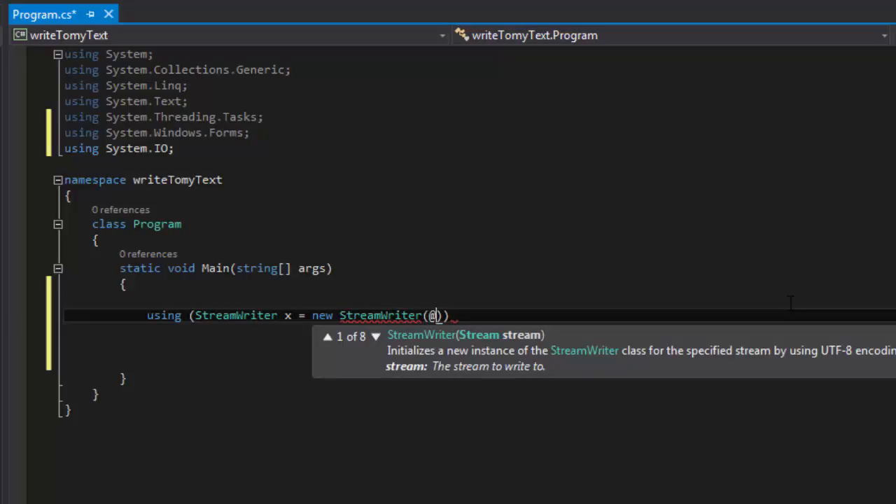
pyautogui.write('""')
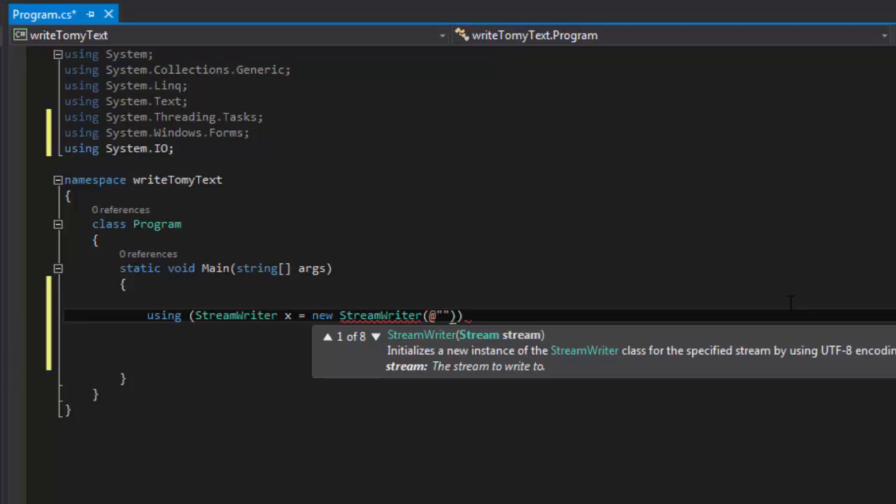
pyautogui.write('C:\\Te')
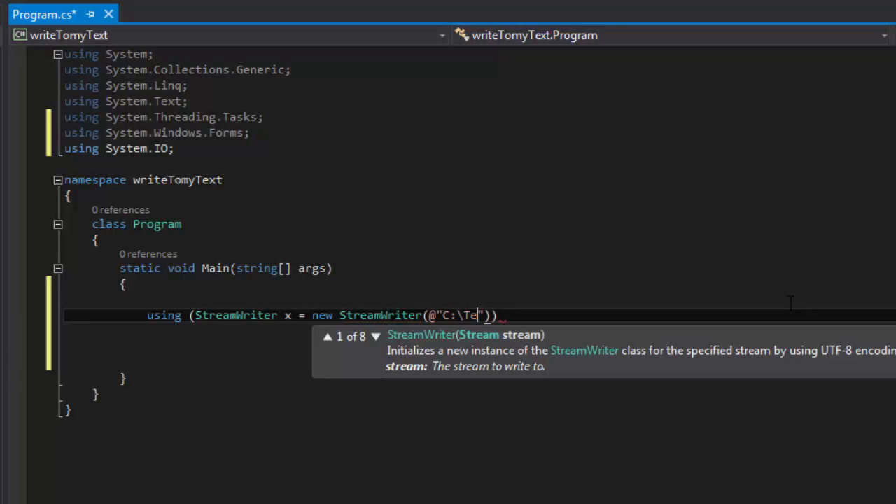
pyautogui.write('mp\\')
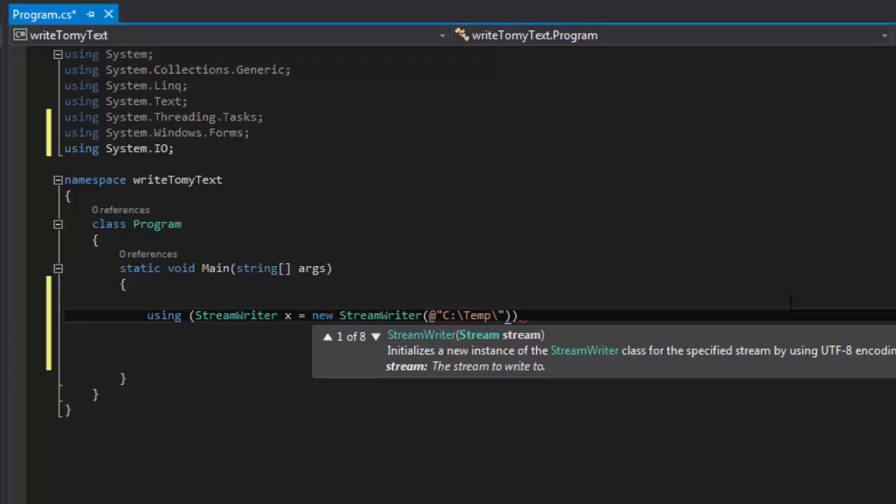
pyautogui.write('myText.txt')
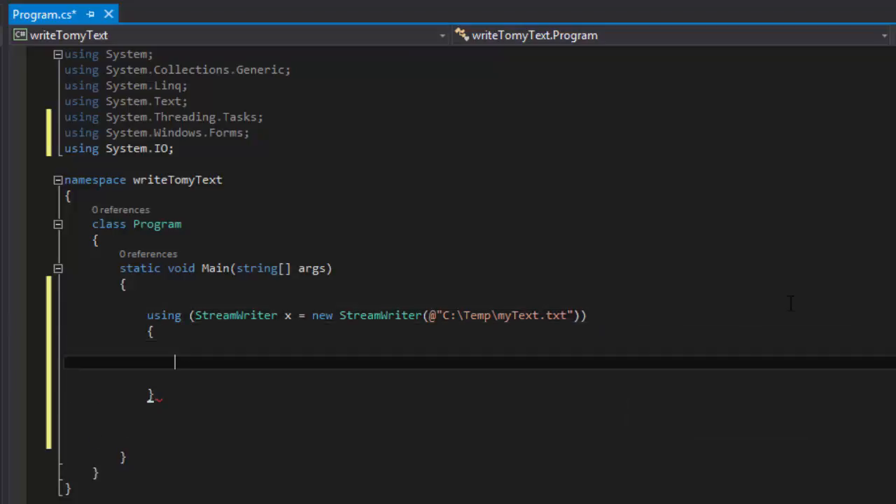
# - Add x.WriteLine("Hello World") inside the using block and run the program
pyautogui.write('x.WriteLine(')
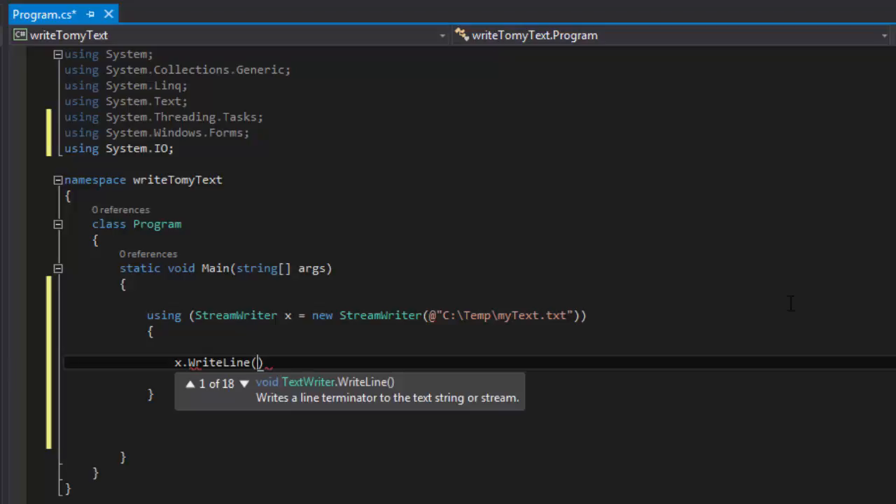
pyautogui.write('""')
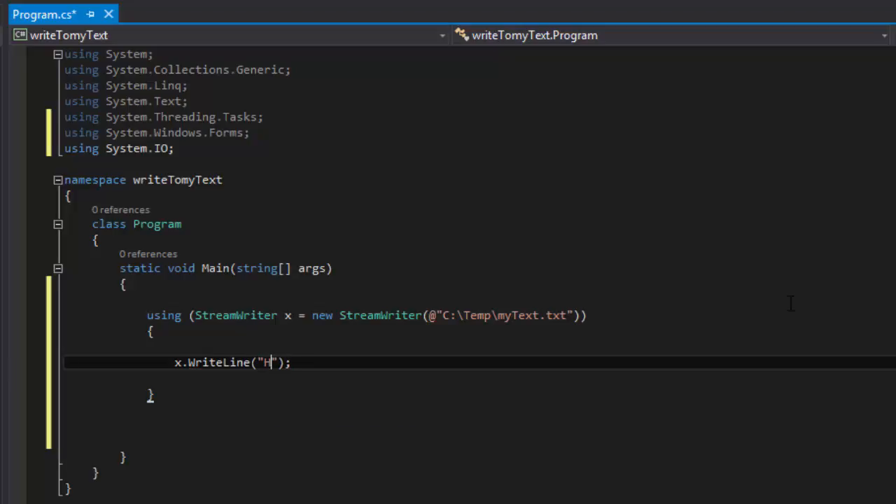
pyautogui.write('ello World')
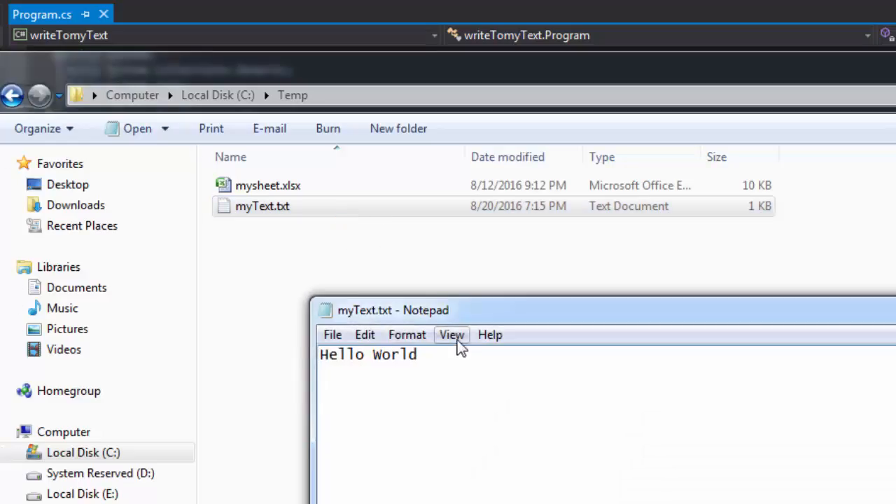
# - Confirm myText.txt reads 'Hello World' in Notepad, then close Notepad
pyautogui.click(262, 206)
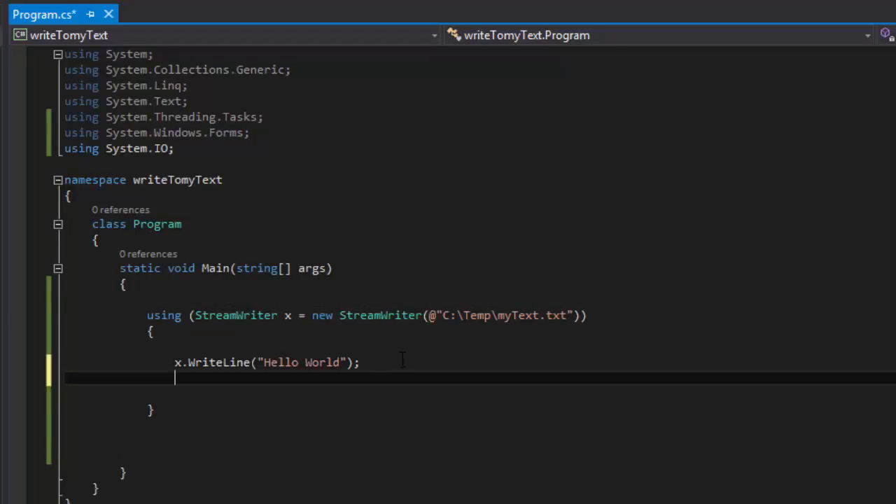
# - Add x.WriteLine("This is a test") below the first line and rerun
pyautogui.write('x.WriteLine();')
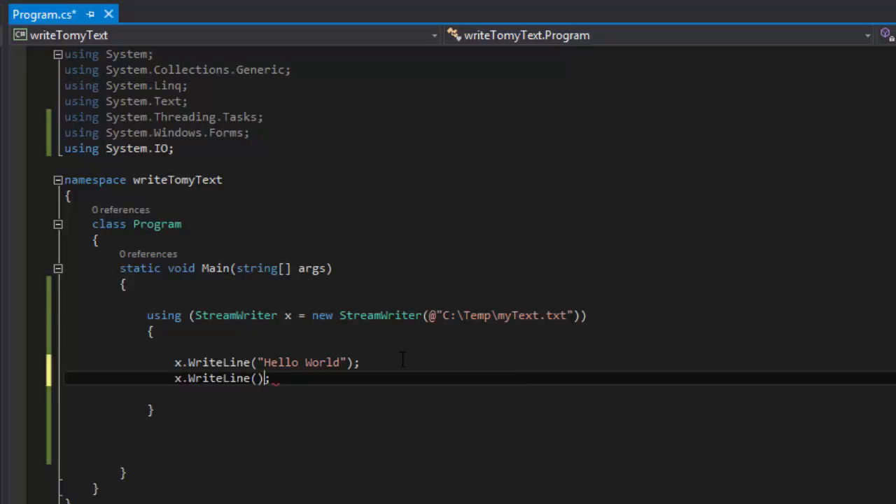
pyautogui.write('"Th"')
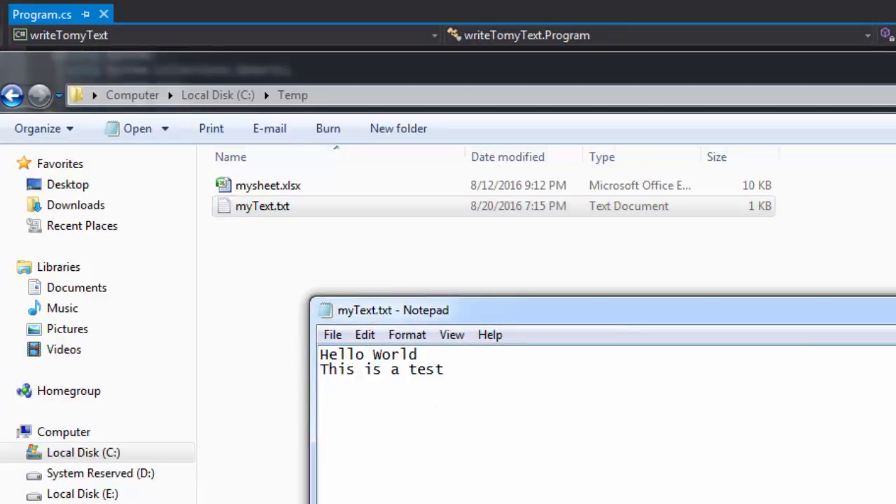
# - Verify both lines, 'Hello World' and 'This is a test', then close Notepad
pyautogui.click(42, 14)
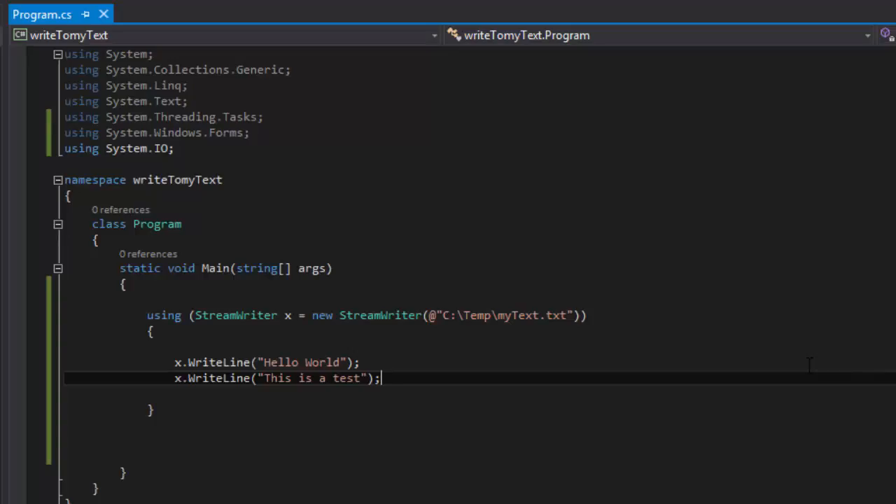